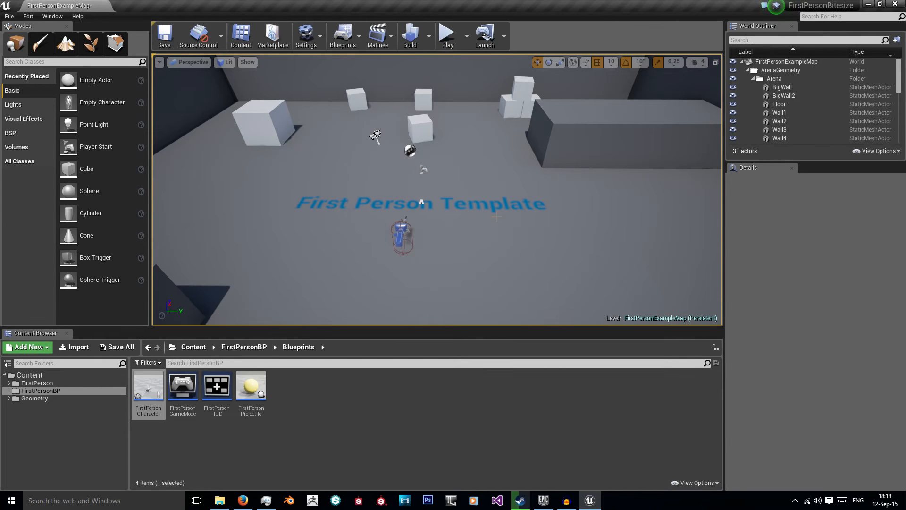
mouse_move(666, 163)
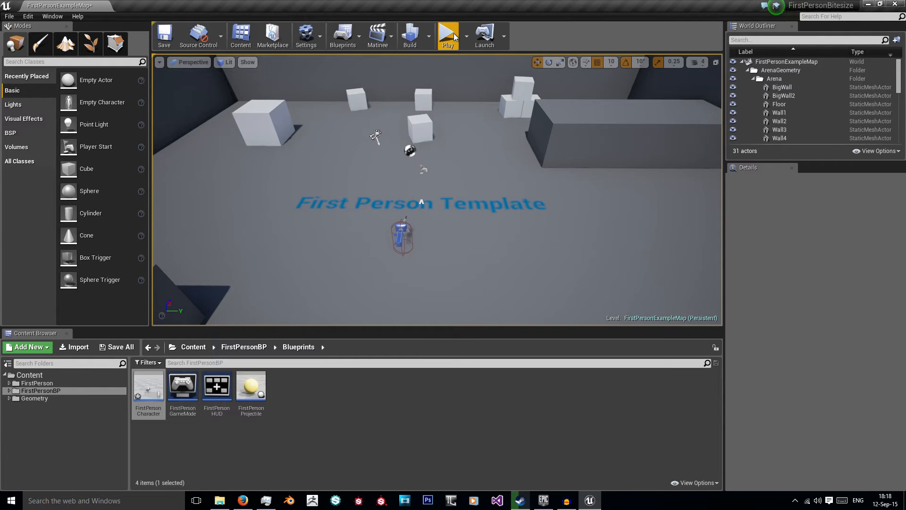
Start Play-In-Editor to preview the First Person template level live.
click(447, 35)
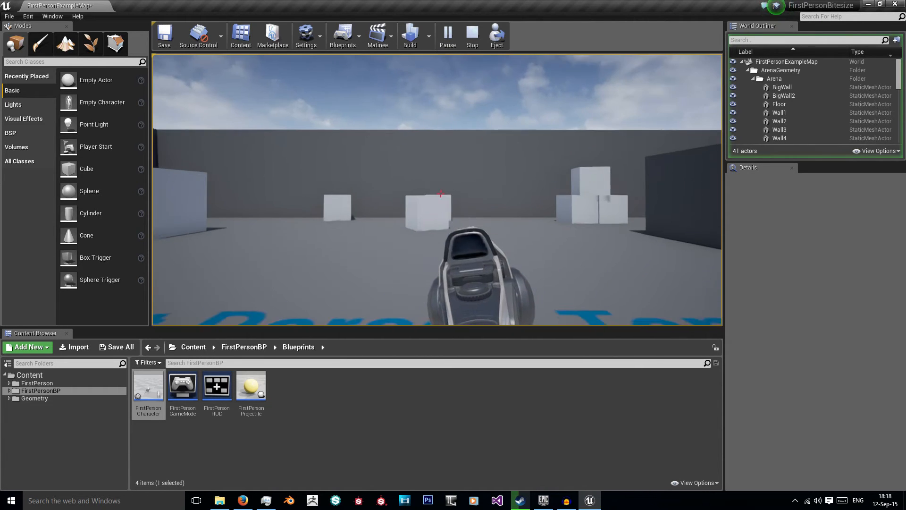
Stop play, uncheck Cast Shadow on the FirstPersonCharacter gun mesh, then relaunch the preview.
click(472, 35)
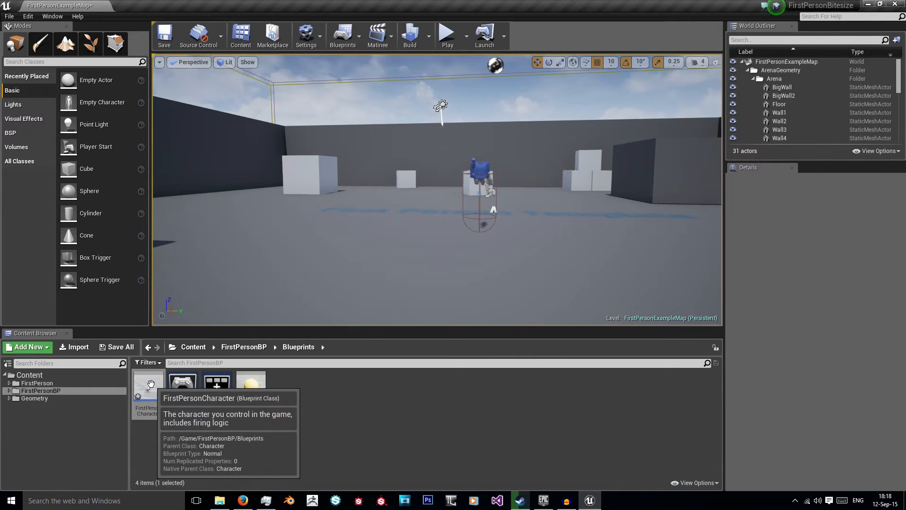
double_click(145, 385)
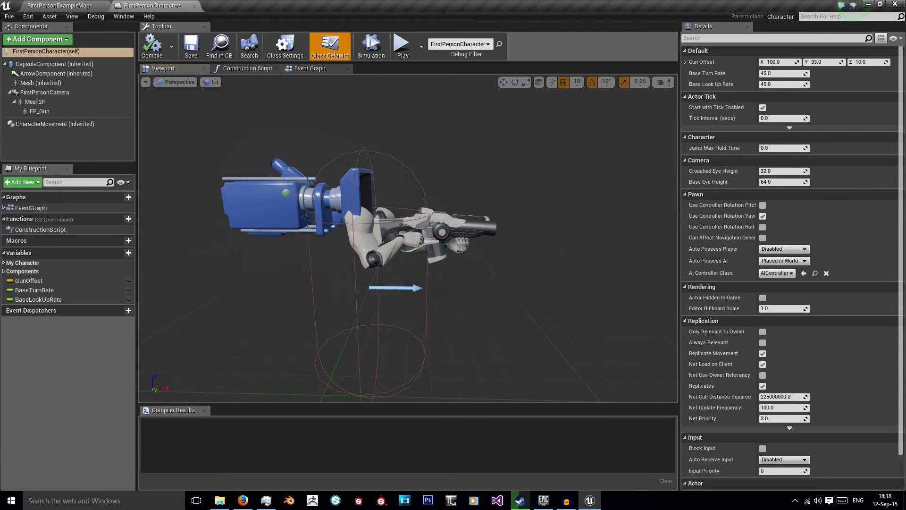
click(40, 111)
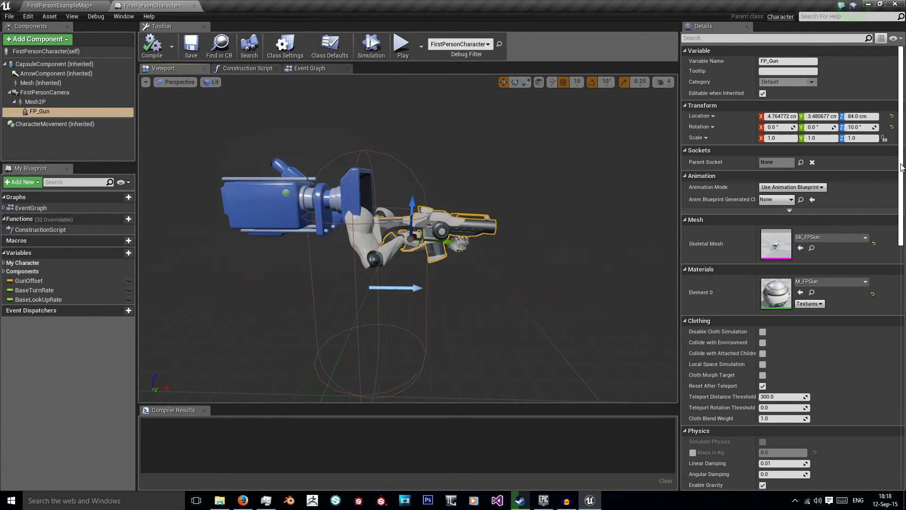
scroll(down, 3)
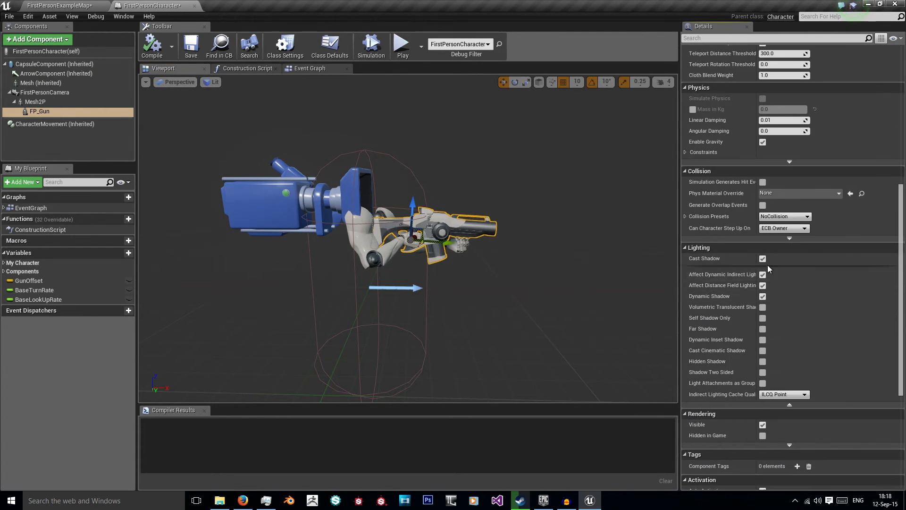
mouse_move(763, 259)
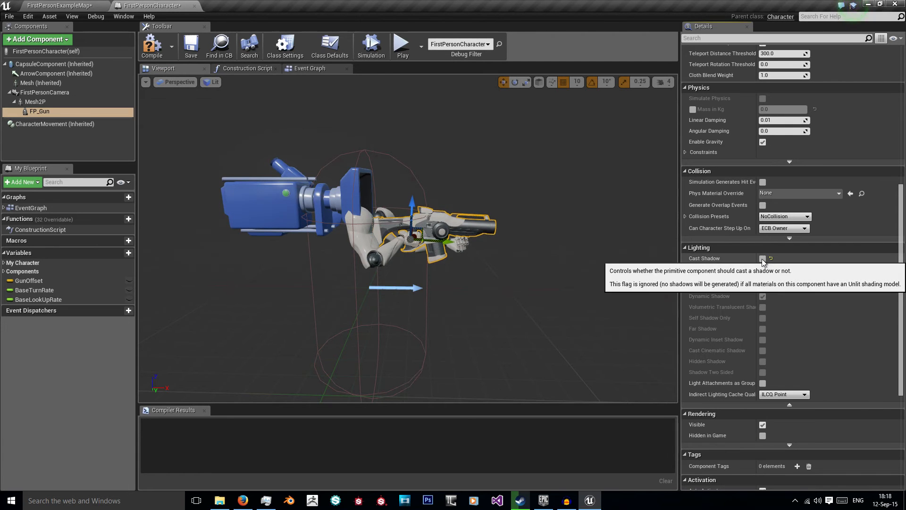
click(35, 102)
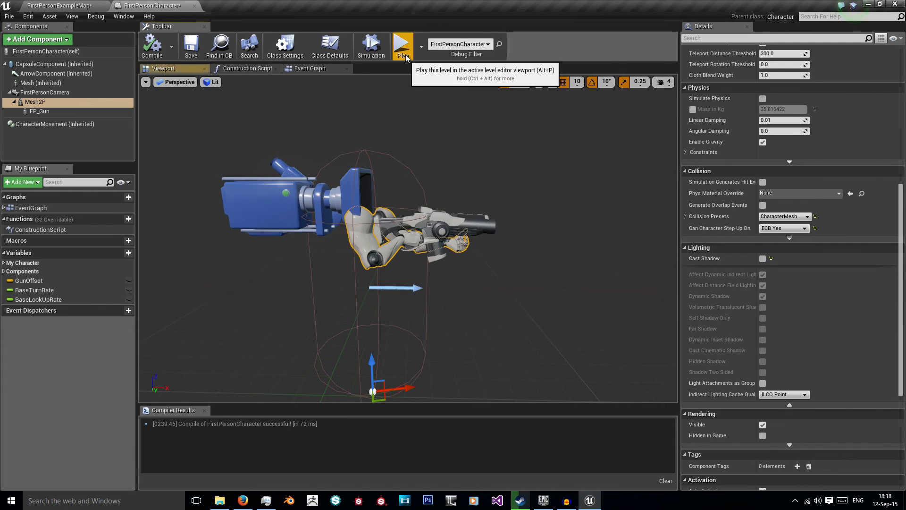
click(404, 46)
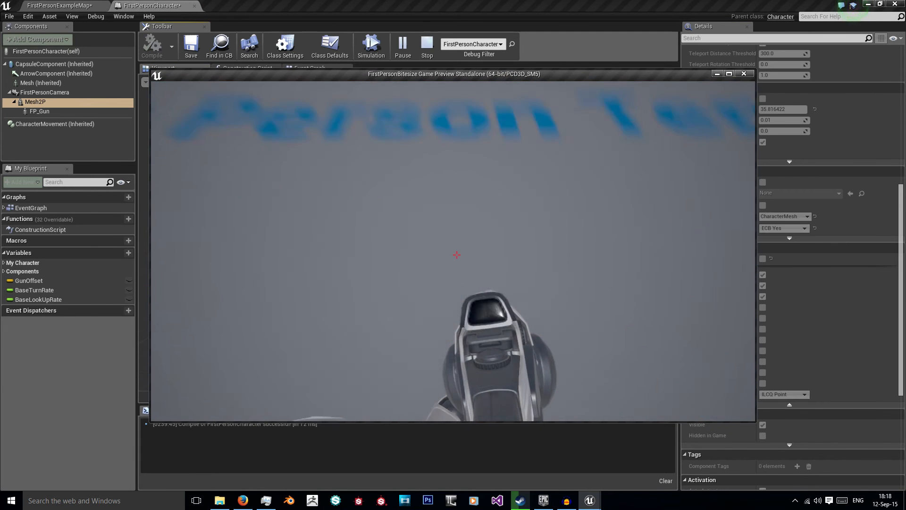